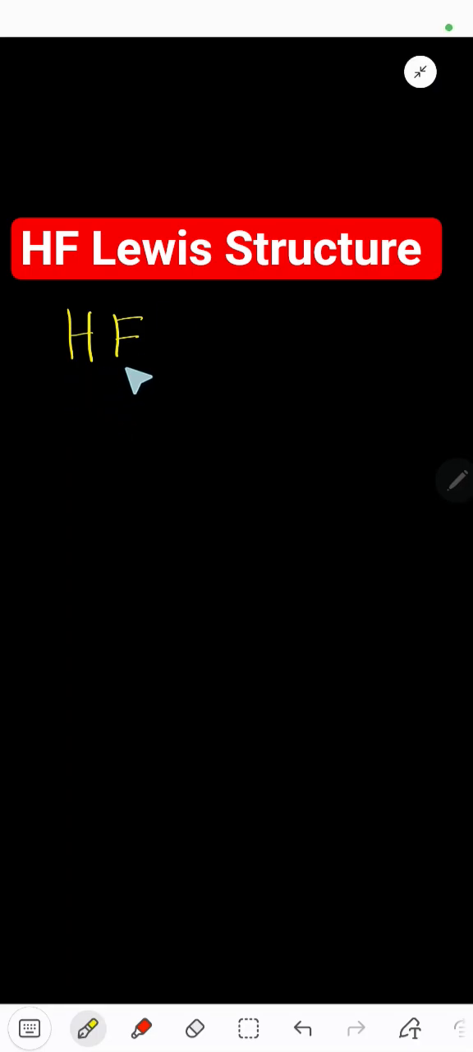
mouse_move(90, 408)
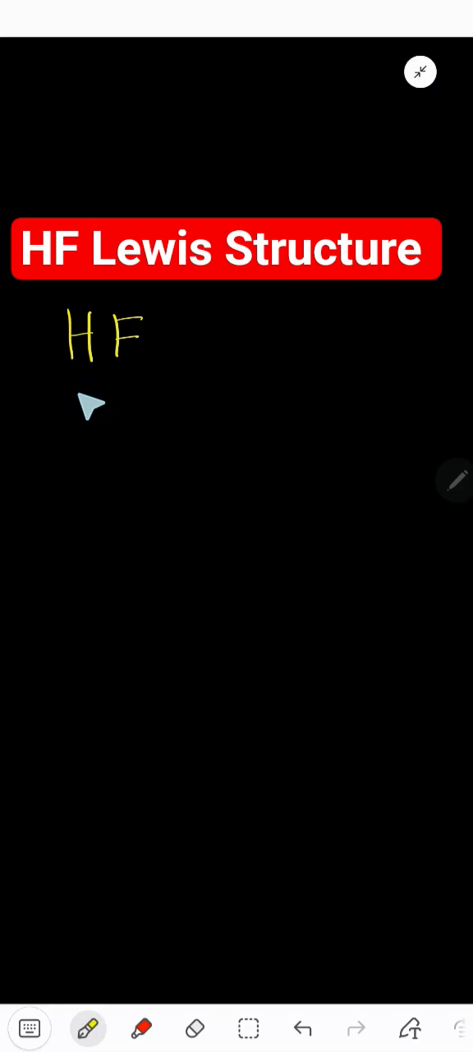
Handwrite hydrogen's 1 plus fluorine's 7 giving 8 V.E below the HF label.
left_click_drag(79, 411, 107, 419)
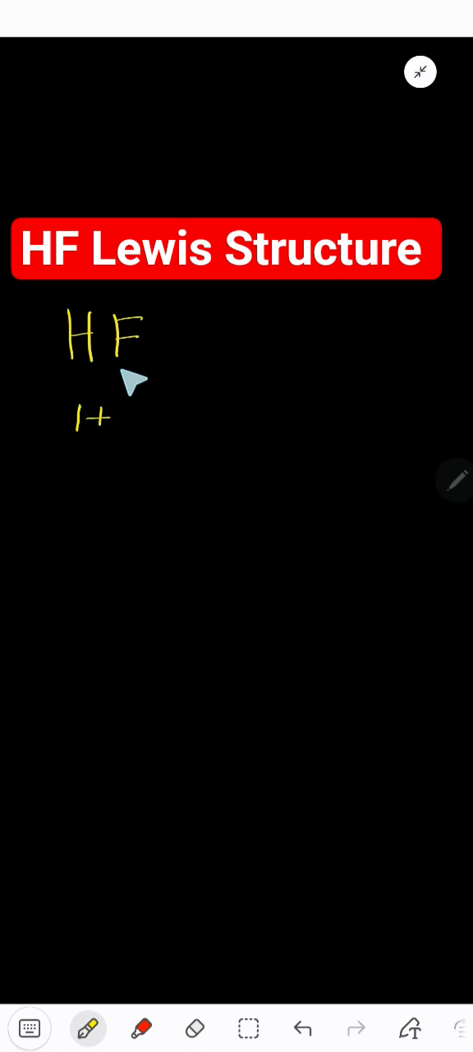
left_click_drag(124, 411, 132, 431)
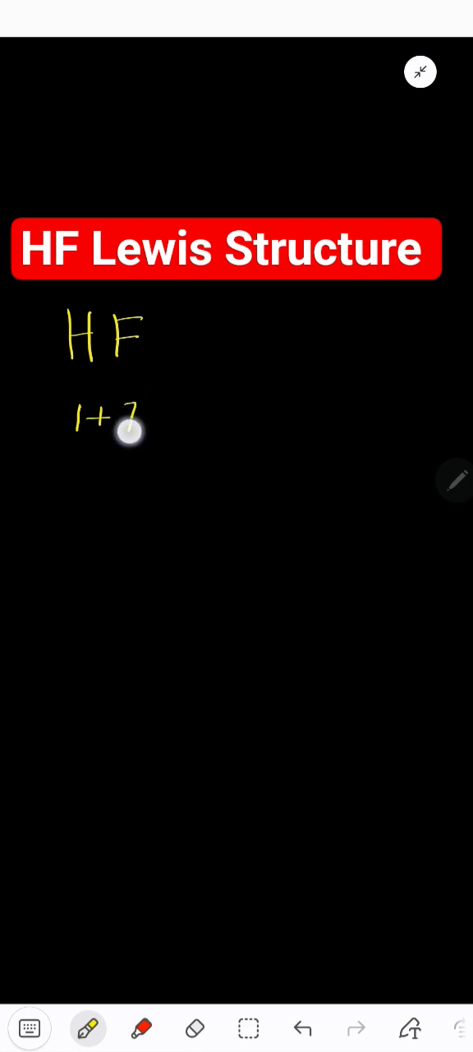
left_click_drag(145, 419, 189, 419)
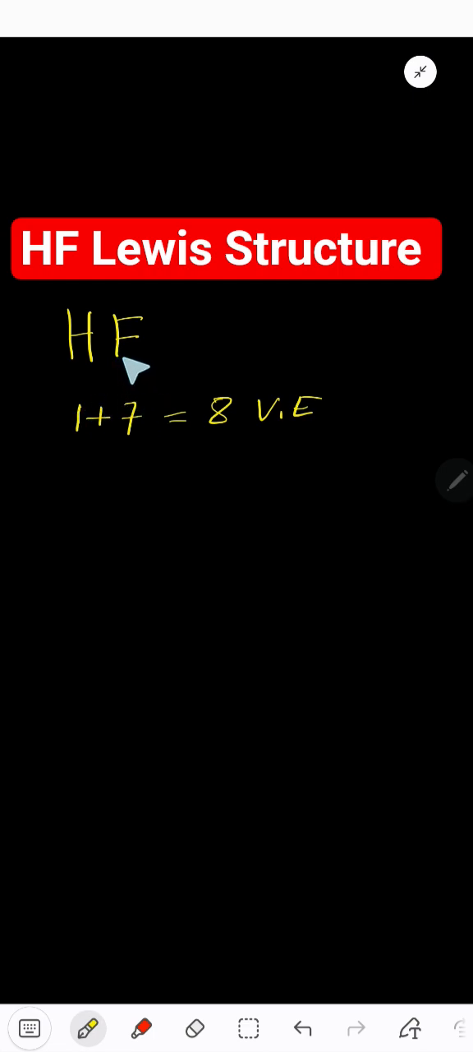
mouse_move(154, 426)
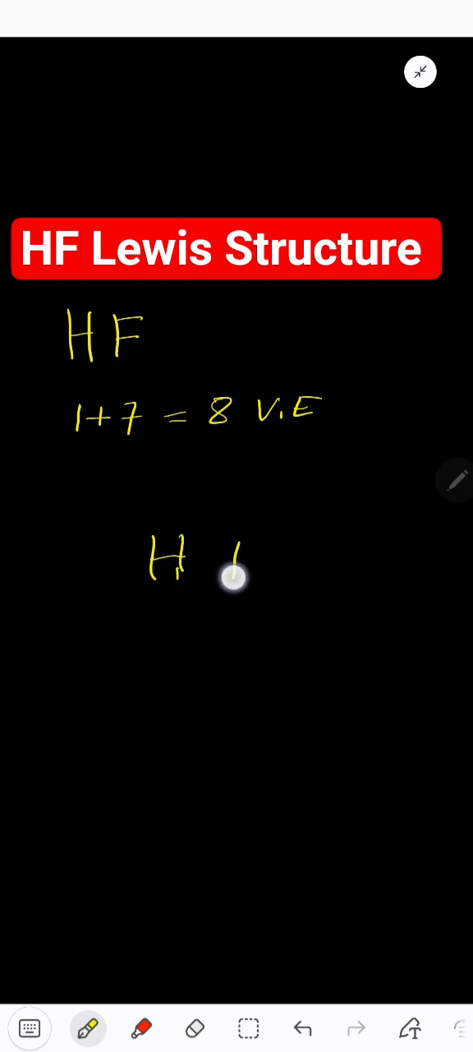
Write H and F lower down with a shared bonding pair of dots between them.
left_click_drag(239, 567, 263, 535)
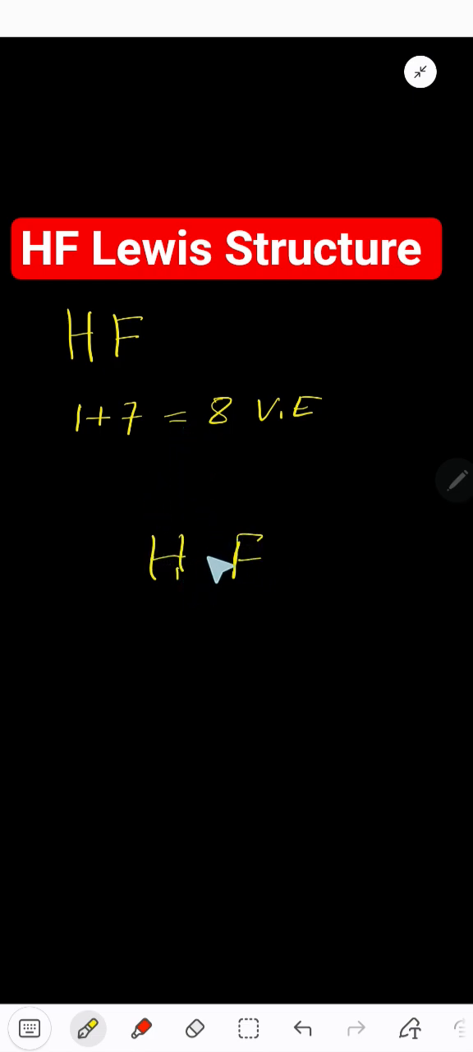
left_click_drag(210, 551, 210, 573)
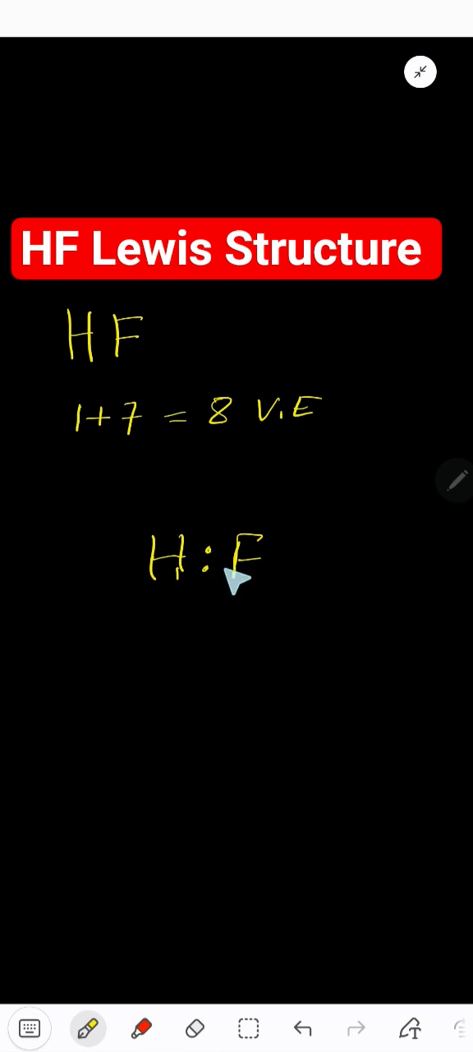
mouse_move(206, 542)
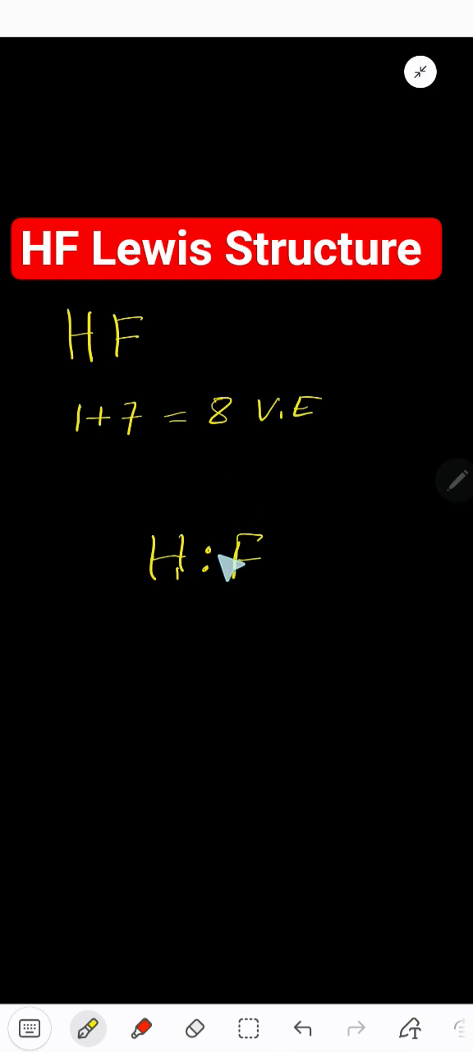
mouse_move(247, 592)
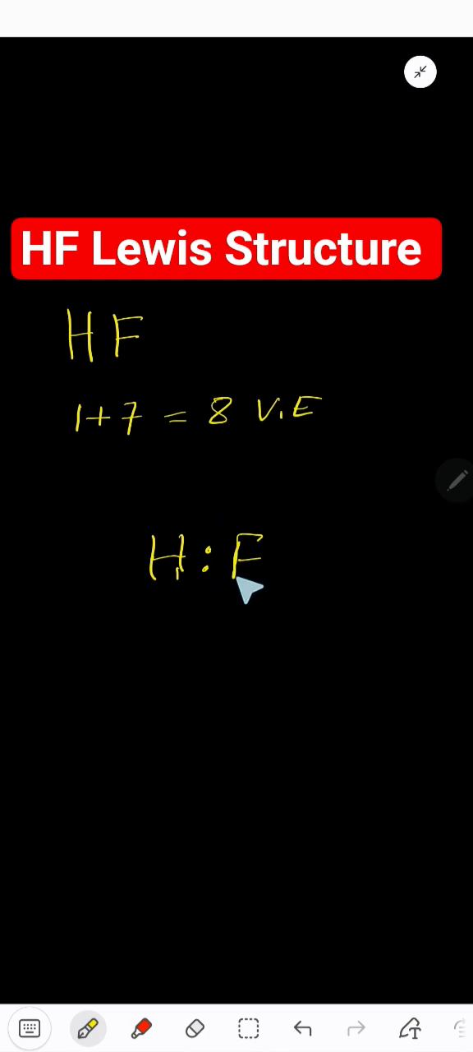
mouse_move(220, 578)
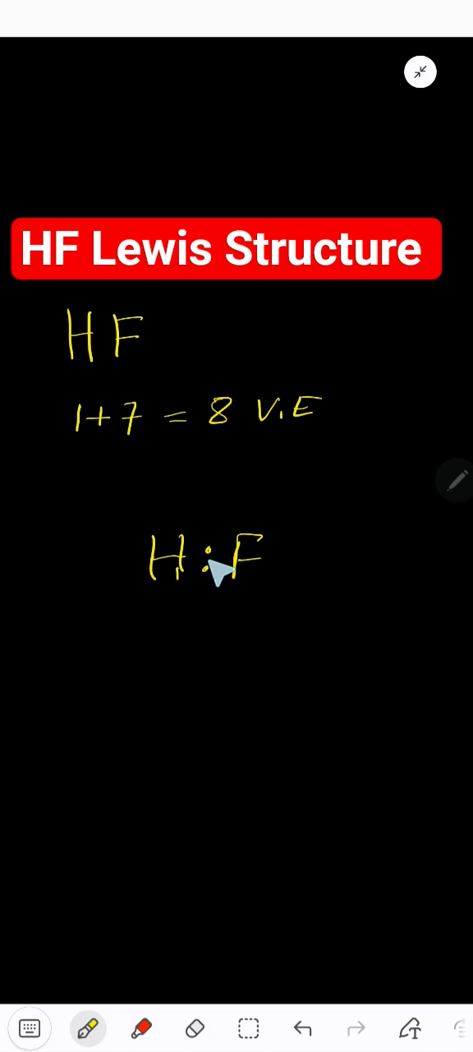
mouse_move(217, 592)
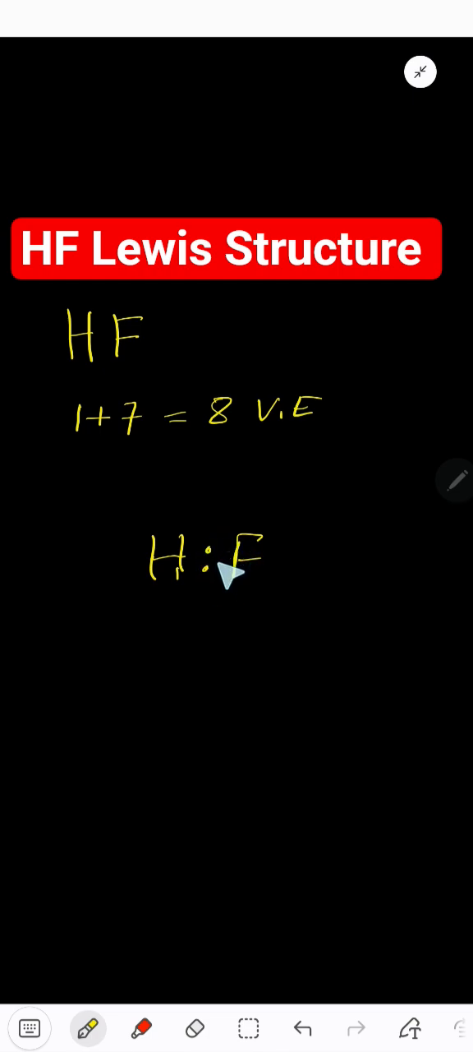
mouse_move(255, 535)
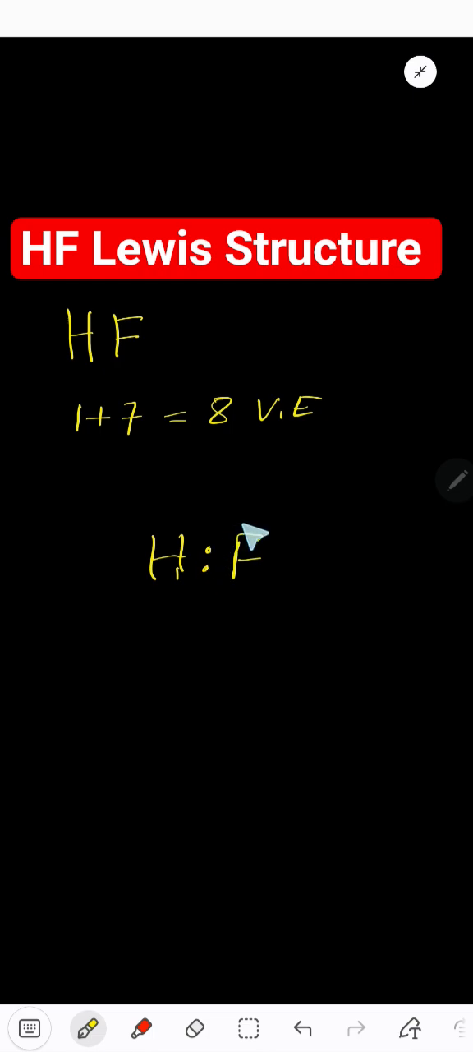
Add lone pairs above, right of and below F to complete its octet.
left_click_drag(247, 510, 263, 510)
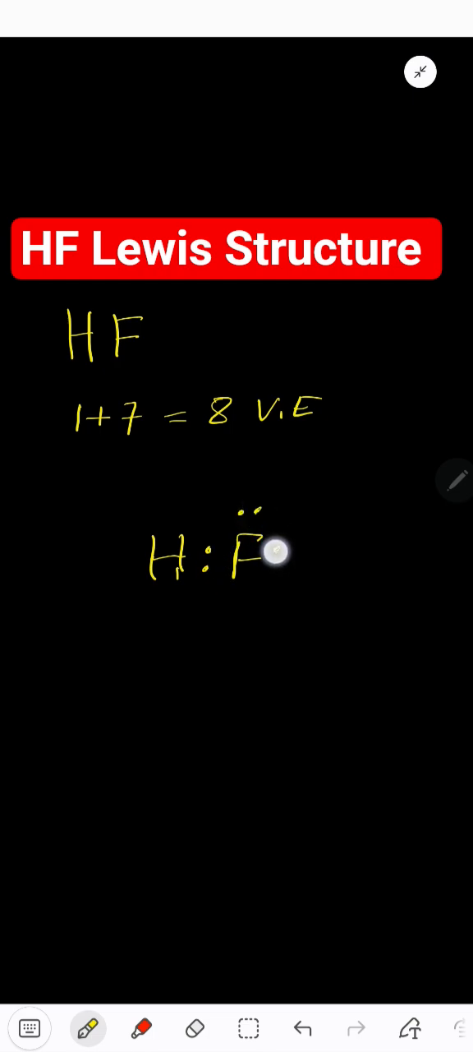
left_click_drag(283, 543, 283, 567)
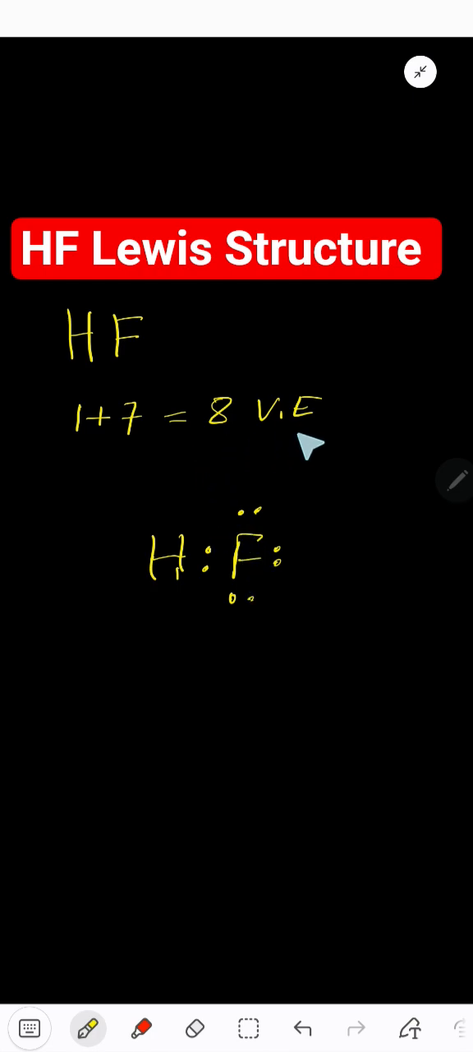
mouse_move(293, 542)
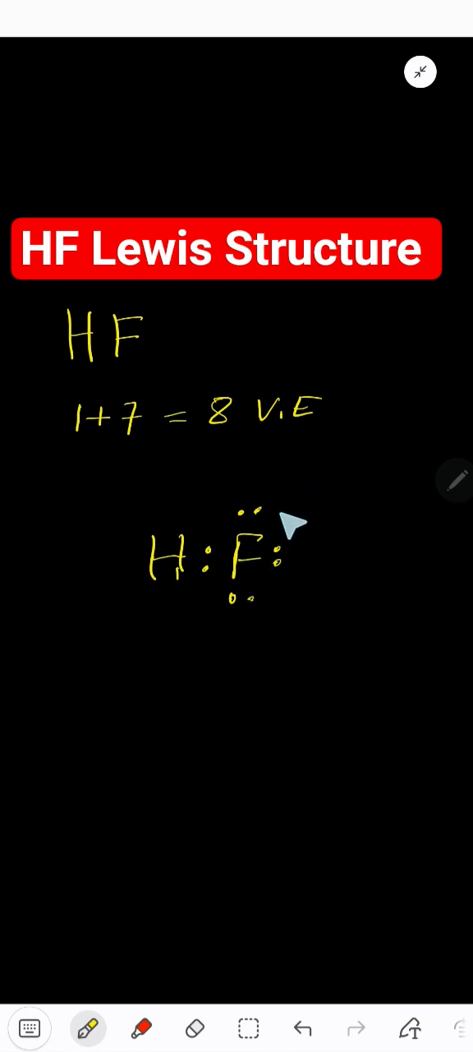
mouse_move(141, 549)
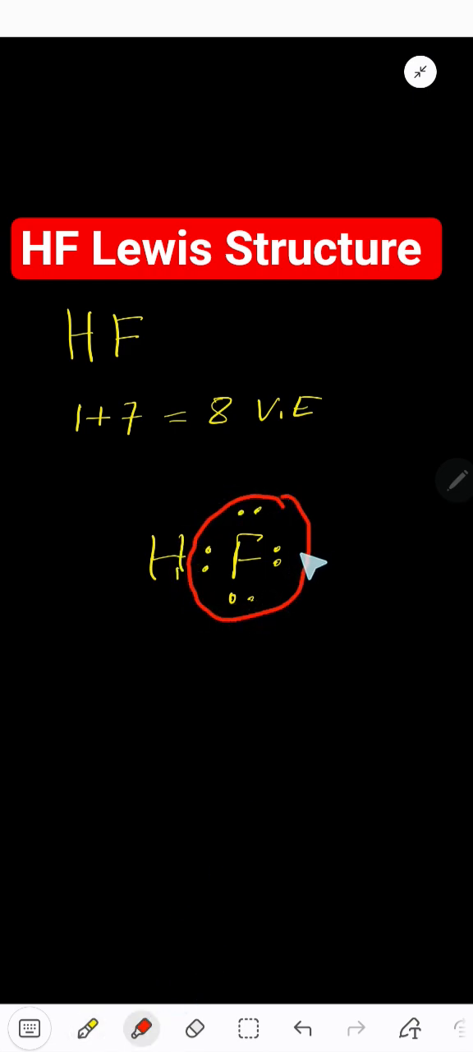
mouse_move(206, 543)
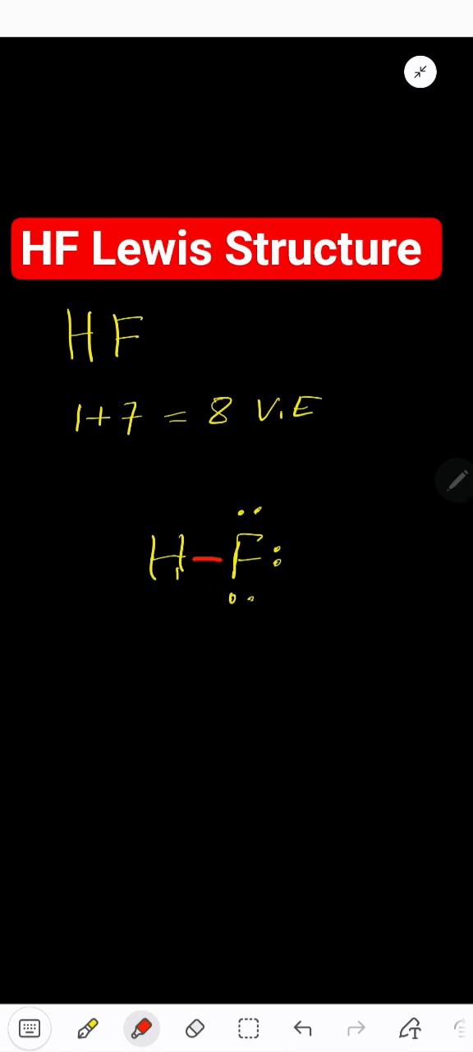
mouse_move(247, 588)
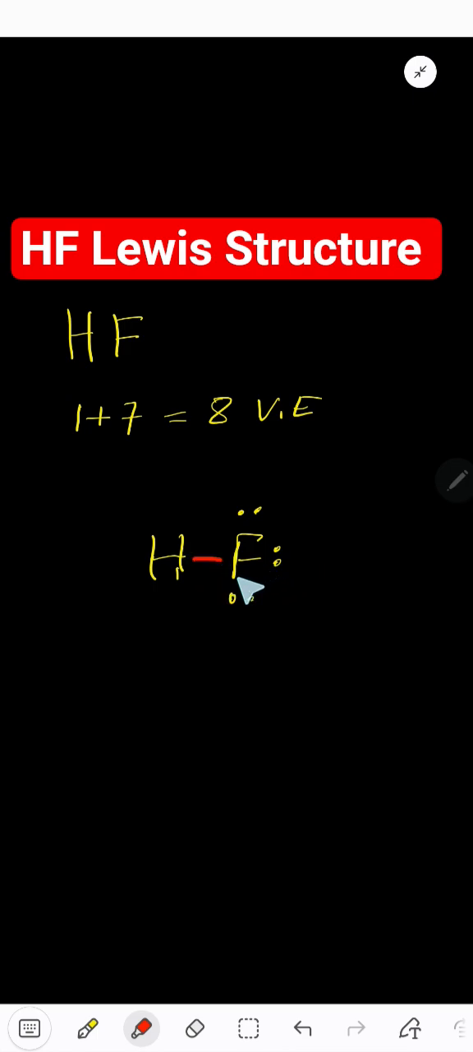